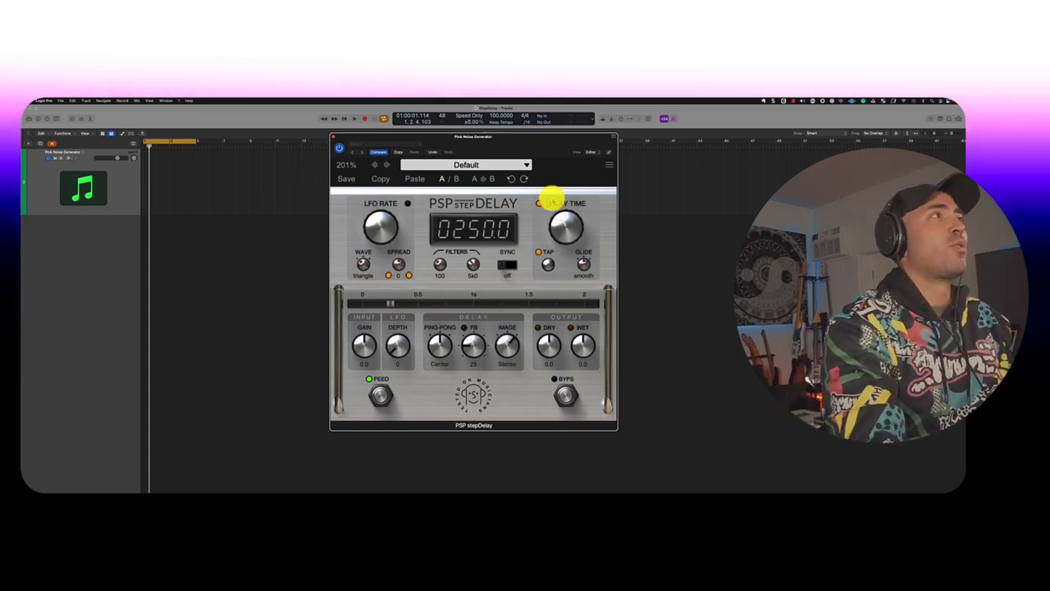
mouse_move(551, 193)
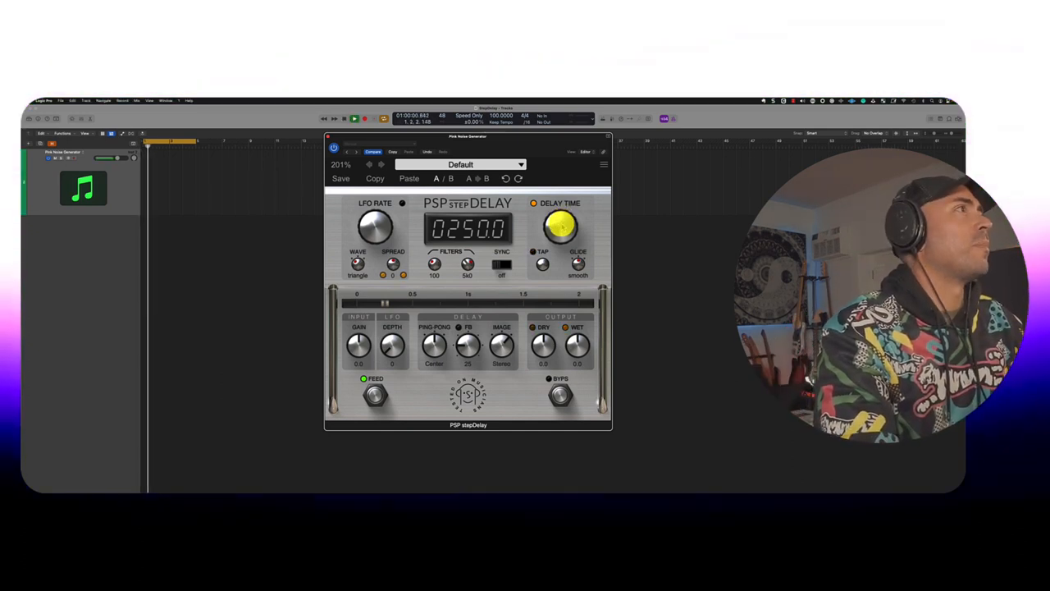
Raise the stepDelay delay time from 250 ms to about 286 ms.
left_click_drag(560, 223, 563, 217)
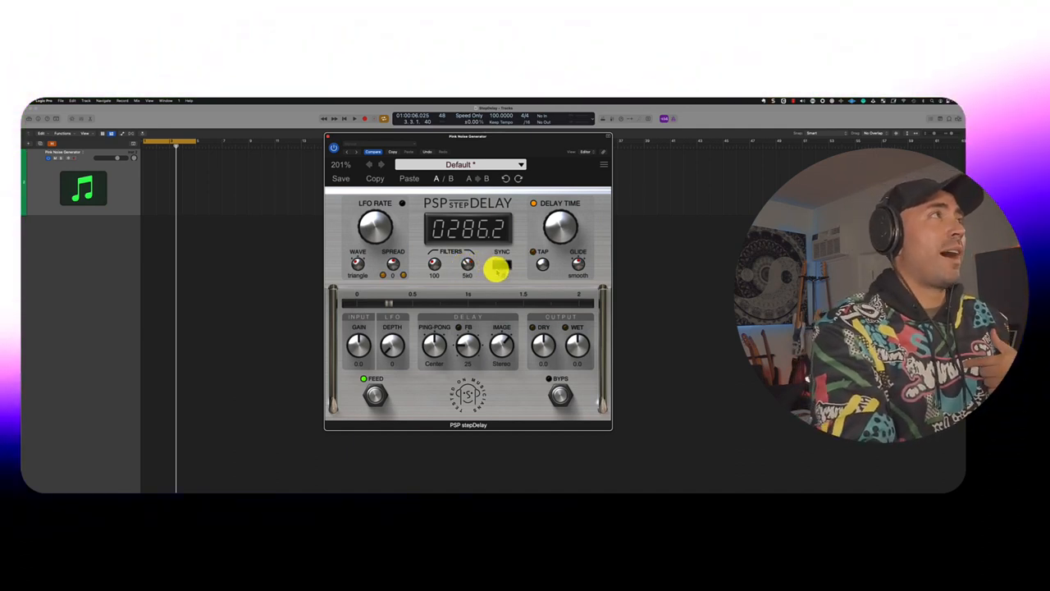
Switch the stepDelay SYNC to BPM so the delay follows song tempo.
left_click(501, 262)
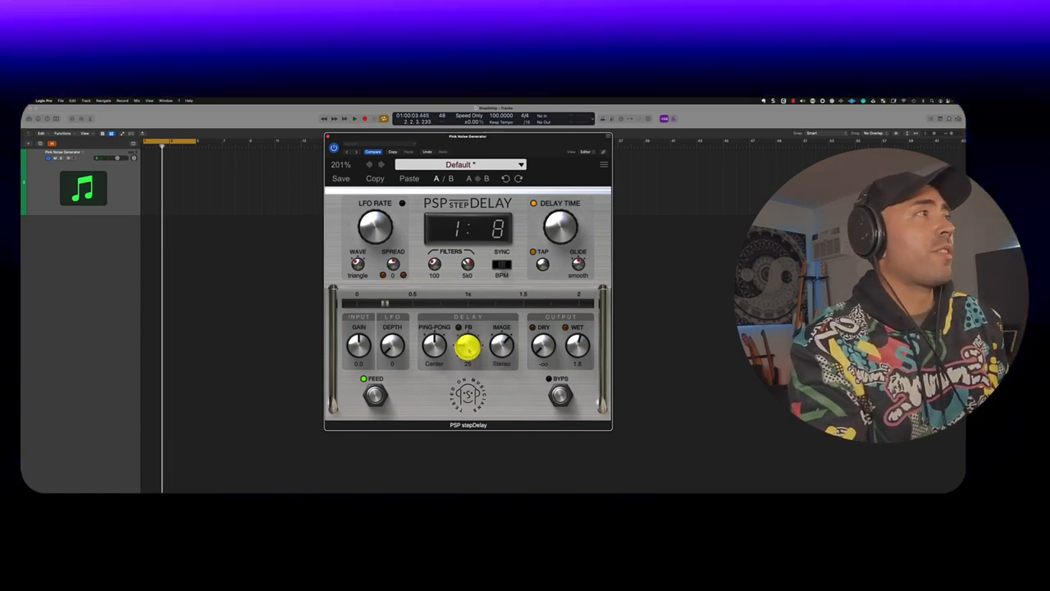
Drag the delay feedback up from 25 to 108.
left_click_drag(468, 348, 467, 333)
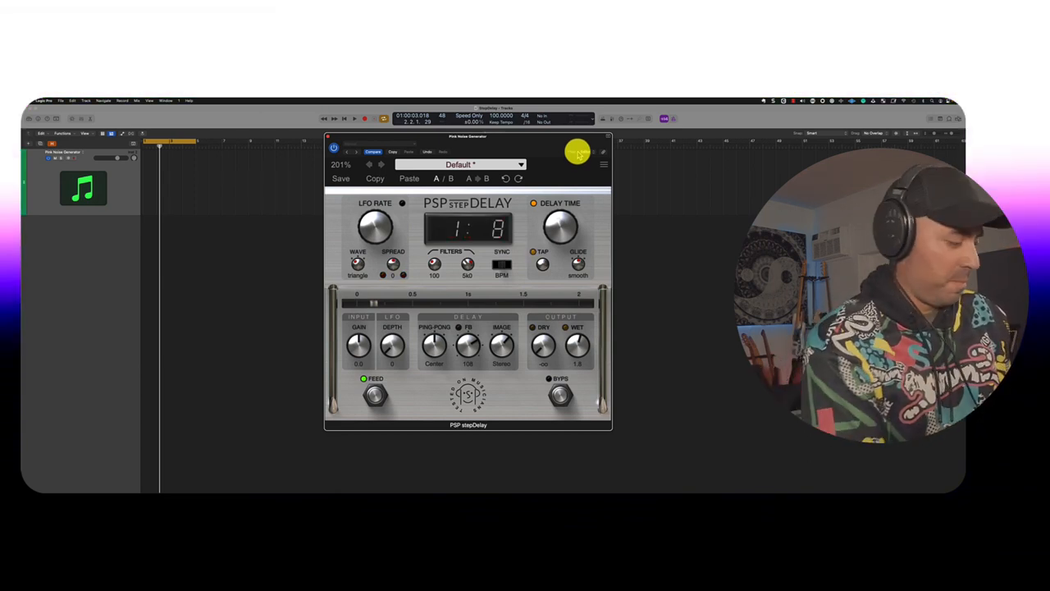
Adjust stepDelay controls toward filters 121/5k7, feedback 59, dry -5.8, wet -1.3.
left_click(354, 118)
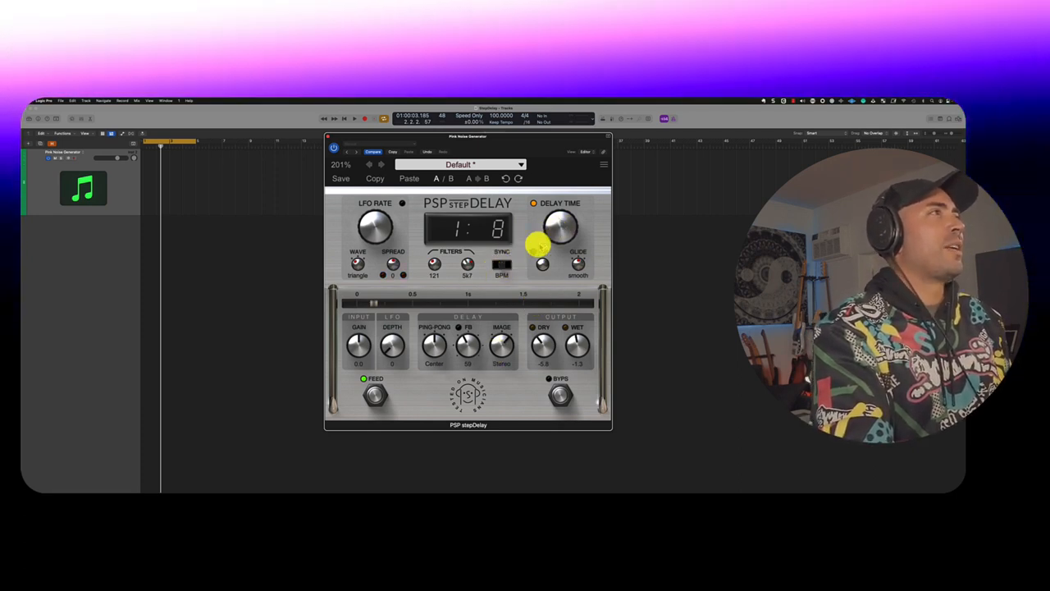
Unsync the delay, set a free delay time, and apply LFO depth 41.
left_click_drag(560, 226, 566, 205)
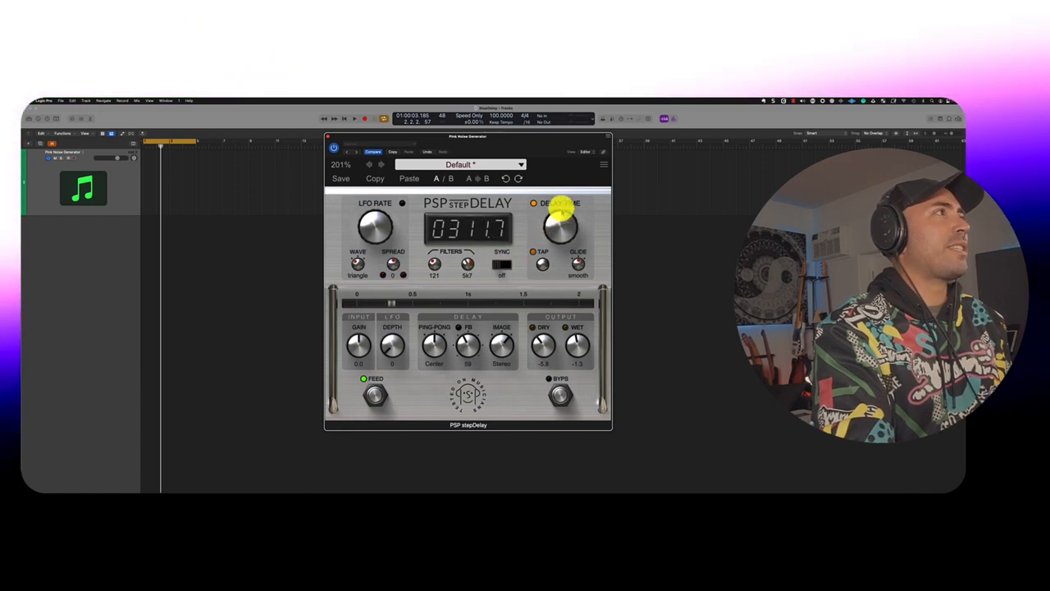
left_click_drag(562, 222, 562, 205)
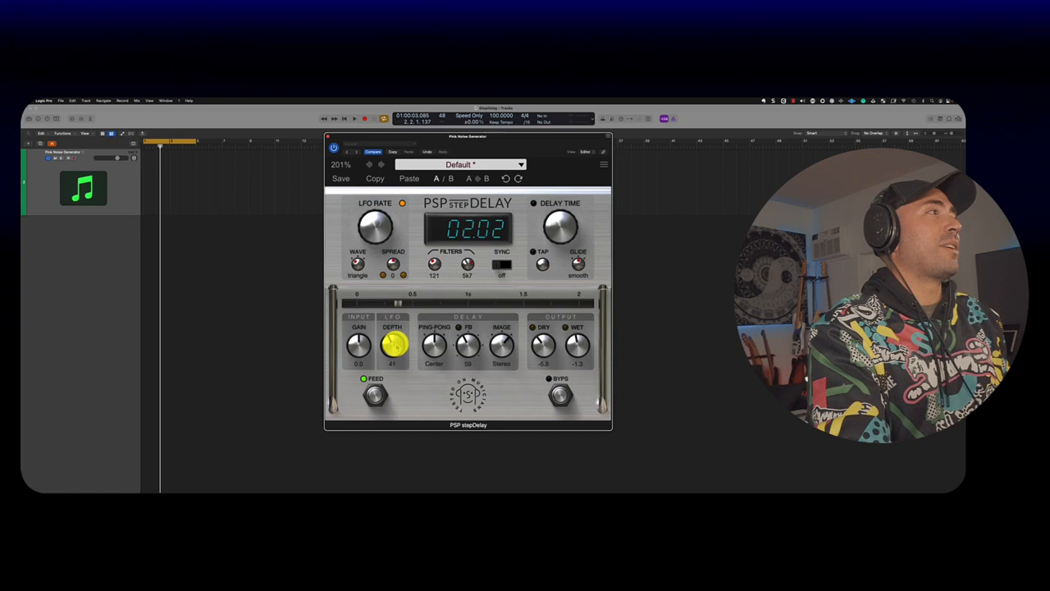
left_click(353, 118)
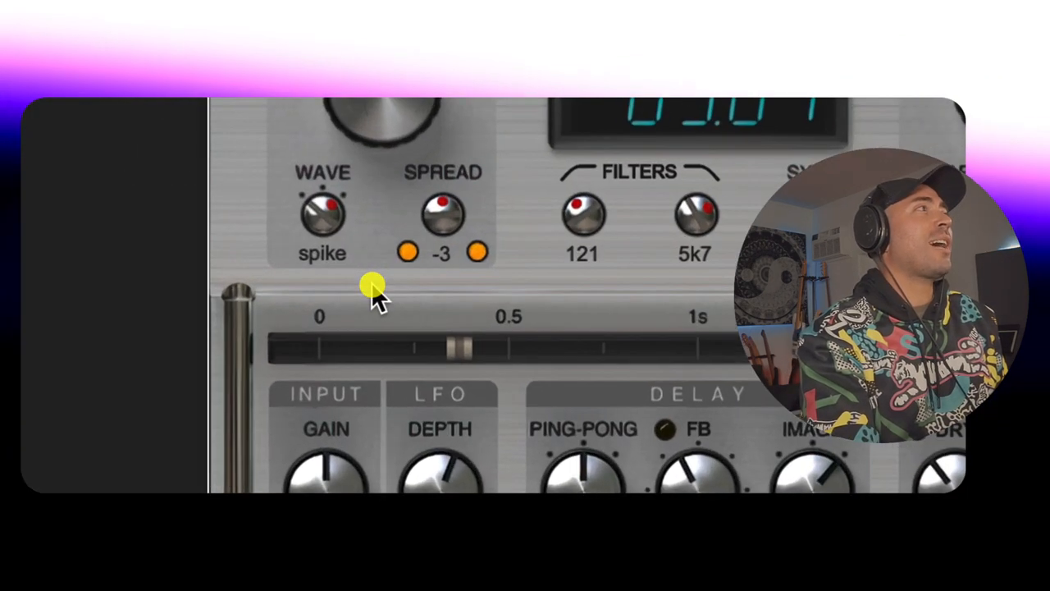
mouse_move(394, 283)
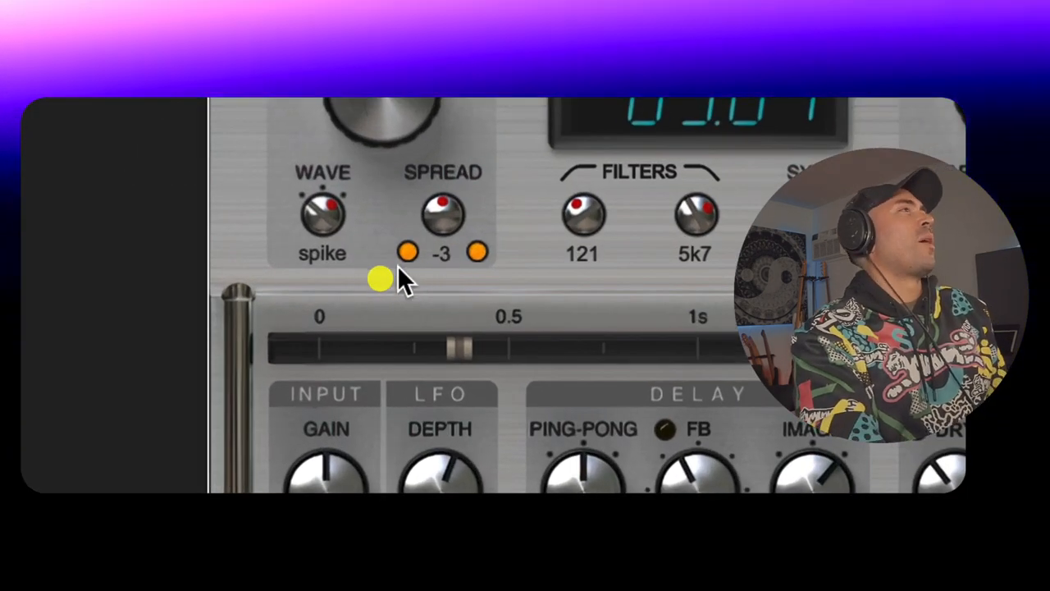
Change the LFO stereo spread on the spike waveform.
left_click_drag(442, 213, 442, 246)
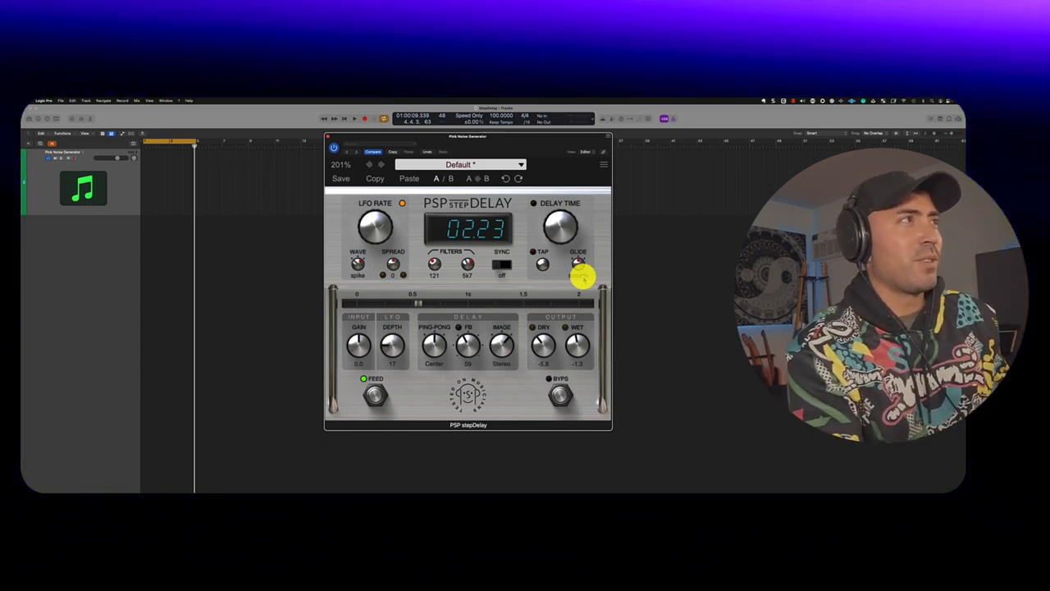
Adjust glide, re-sync the delay to BPM, and pick a 3/4 delay.
left_click_drag(578, 263, 587, 238)
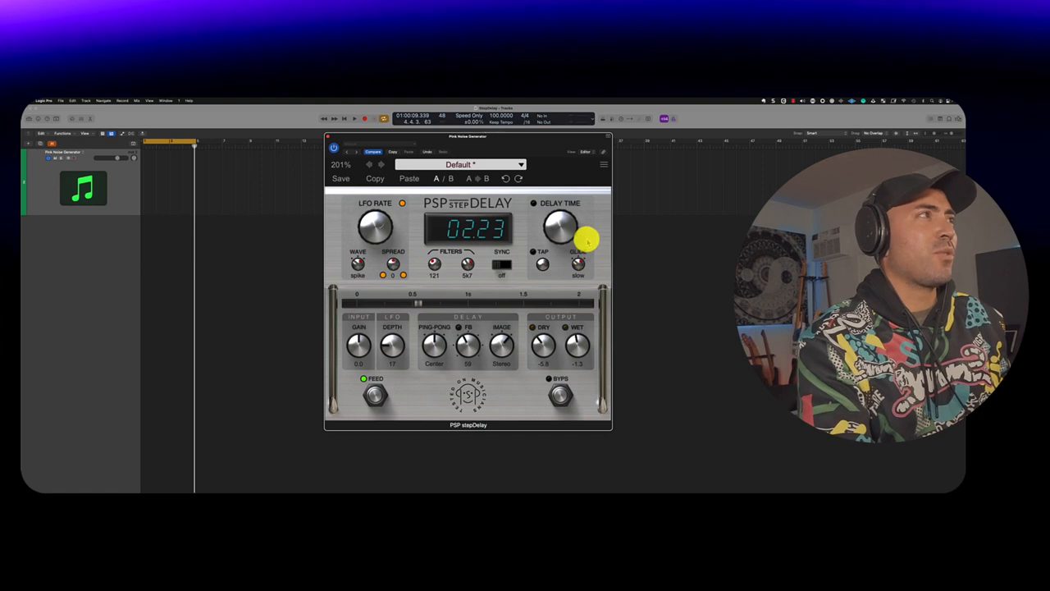
left_click_drag(562, 226, 566, 205)
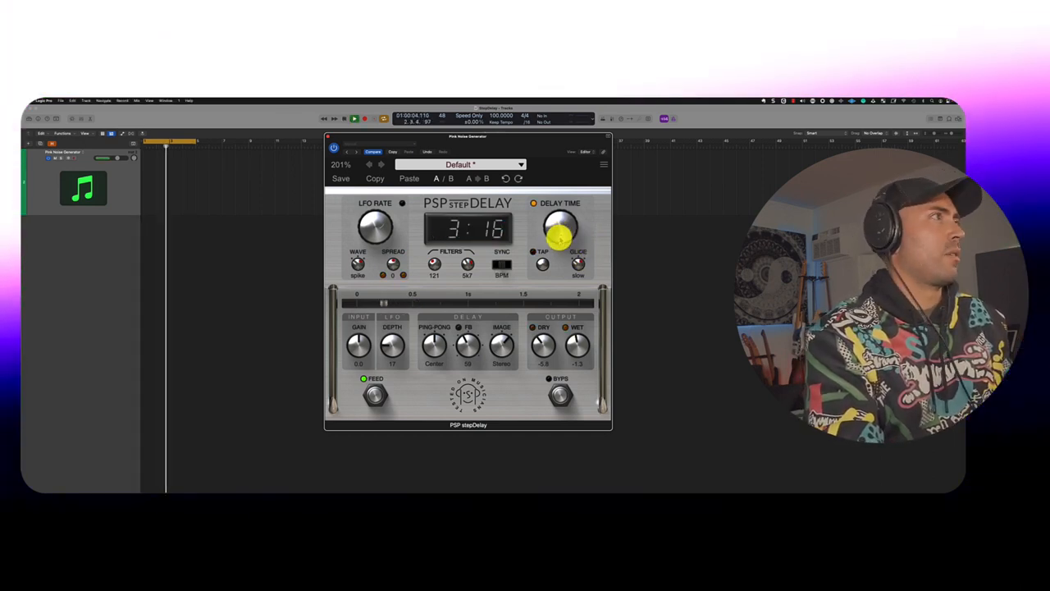
left_click_drag(560, 228, 561, 242)
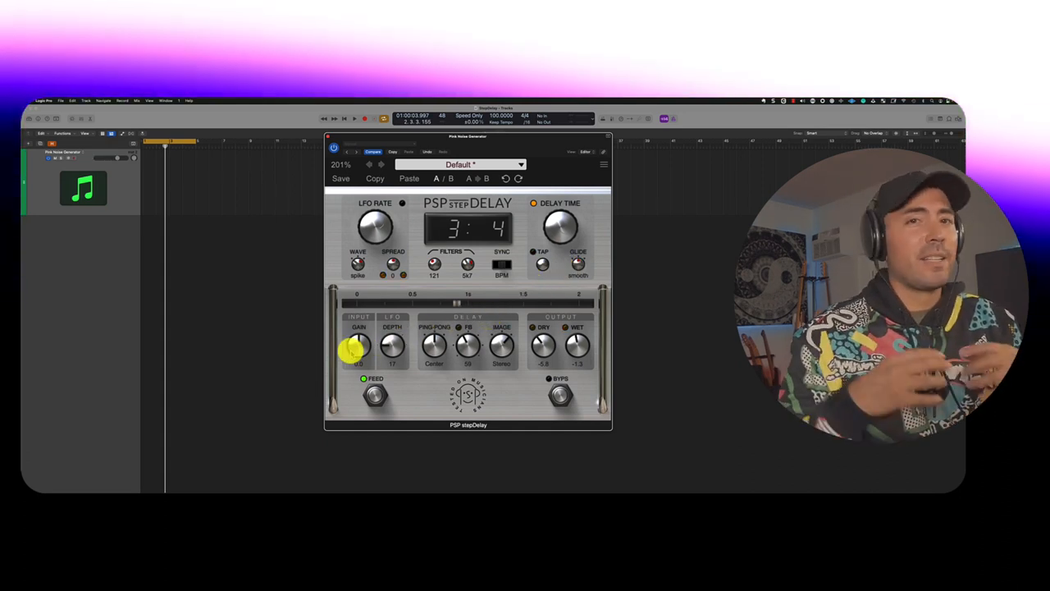
Lower input gain to 8.2 and toggle bypass on the Window Blinds preset.
left_click_drag(356, 344, 357, 337)
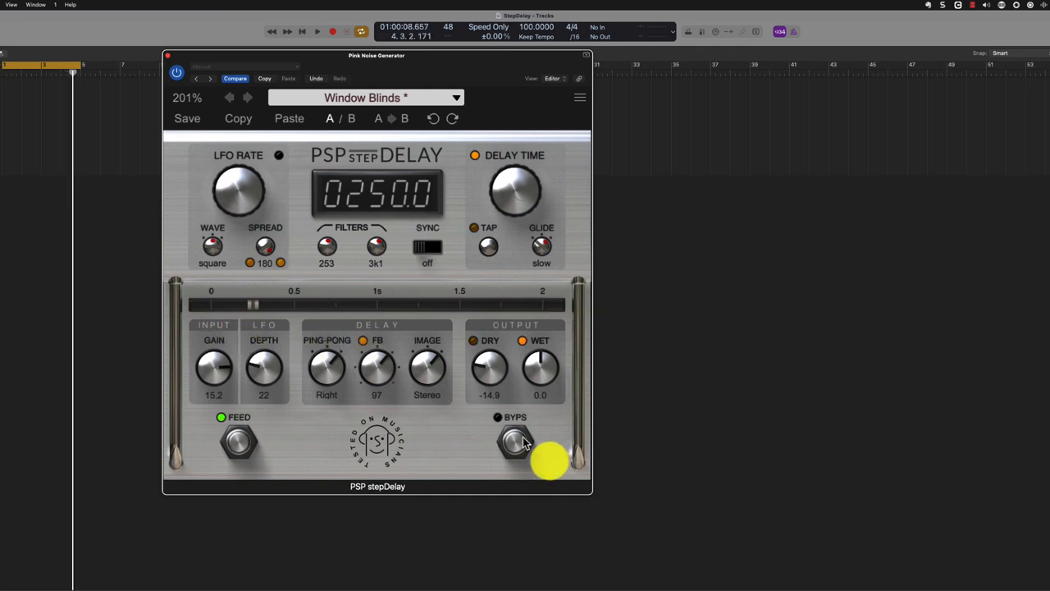
left_click(515, 442)
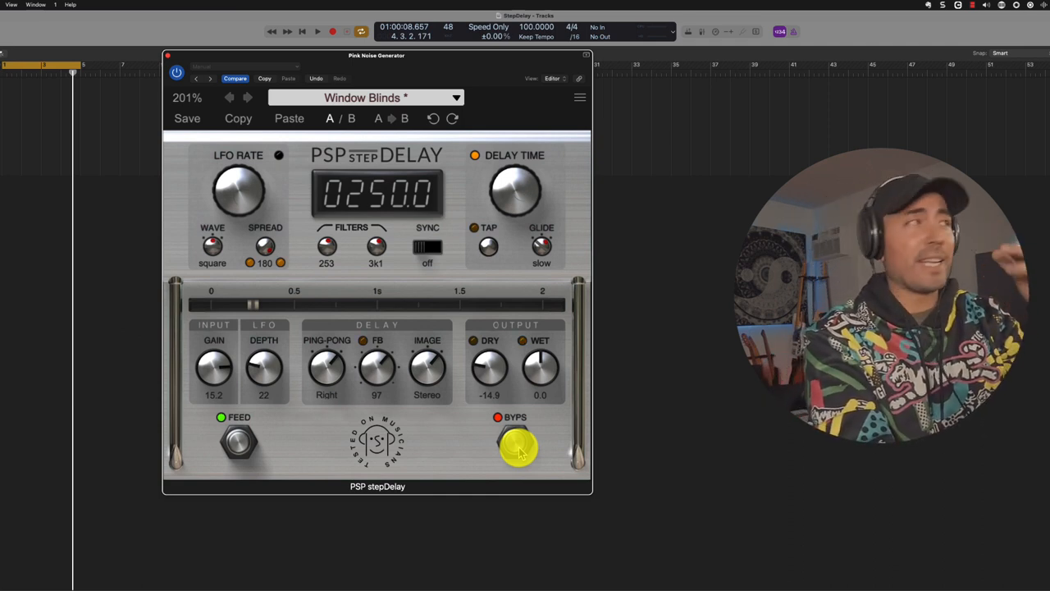
left_click_drag(214, 369, 221, 373)
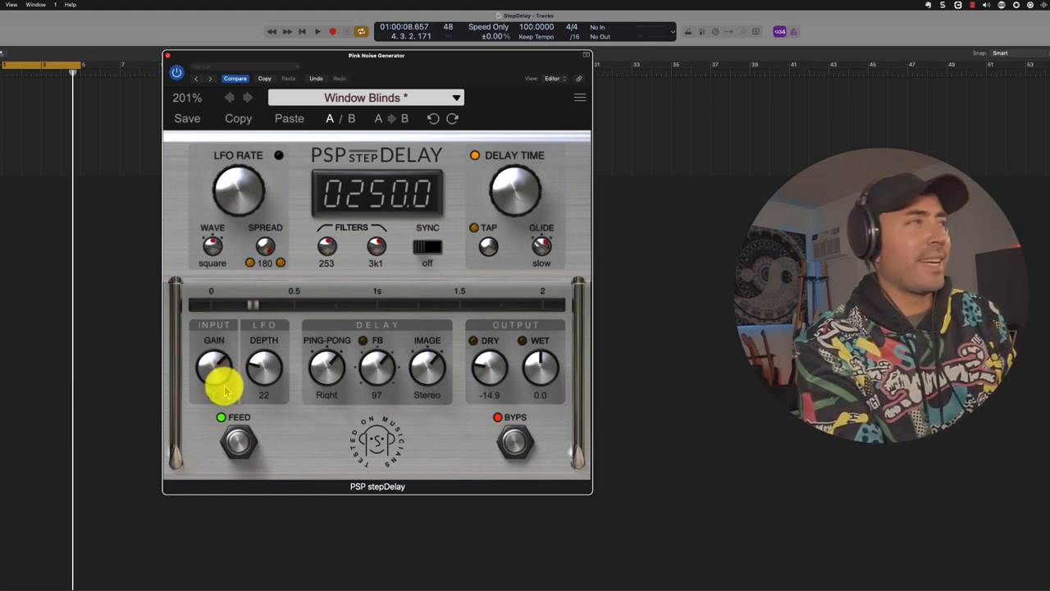
left_click(317, 31)
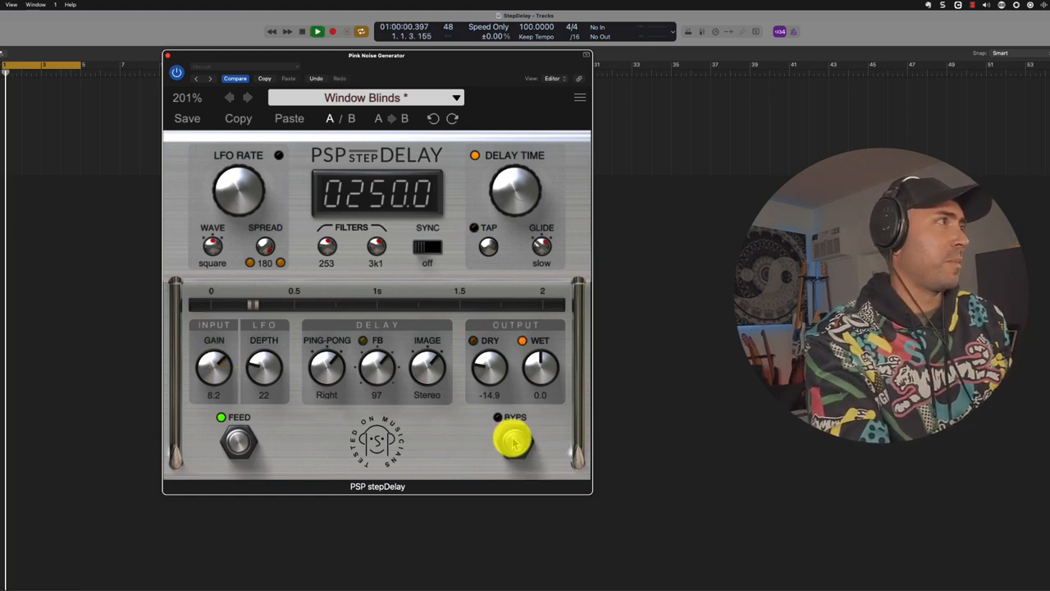
Take the stepDelay out of bypass.
left_click(316, 31)
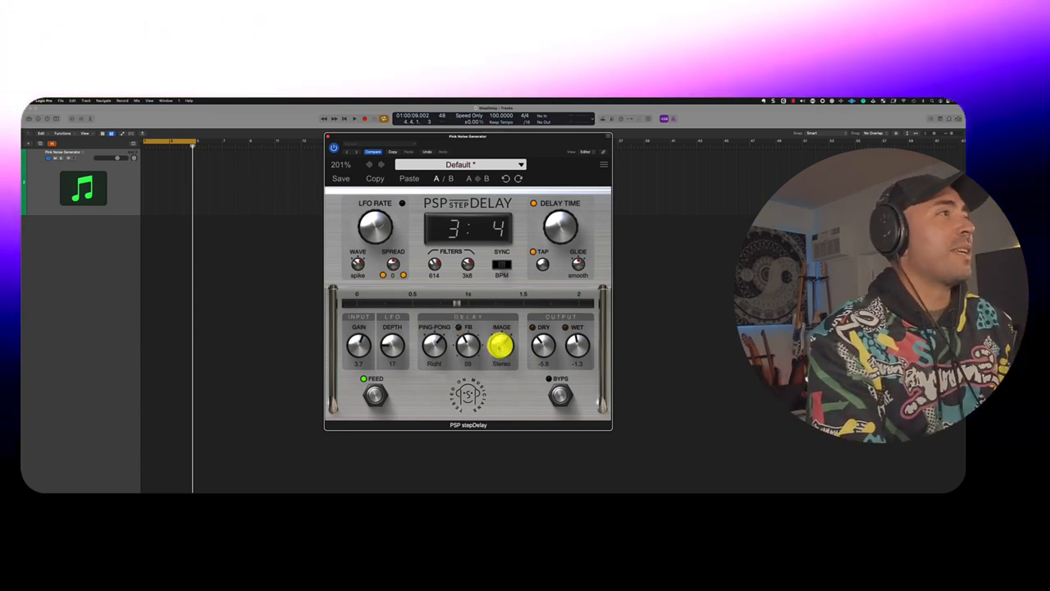
Turn the IMAGE control to Mono.
left_click_drag(502, 344, 501, 356)
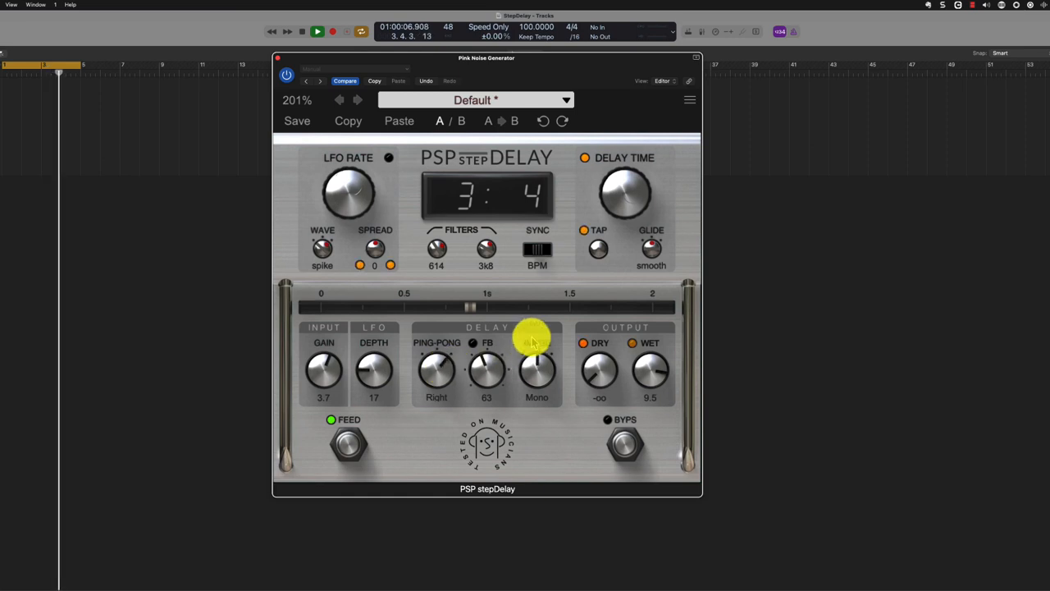
Adjust the stepDelay LFO rate and switch the LFO wave shape to square.
left_click_drag(534, 340, 348, 193)
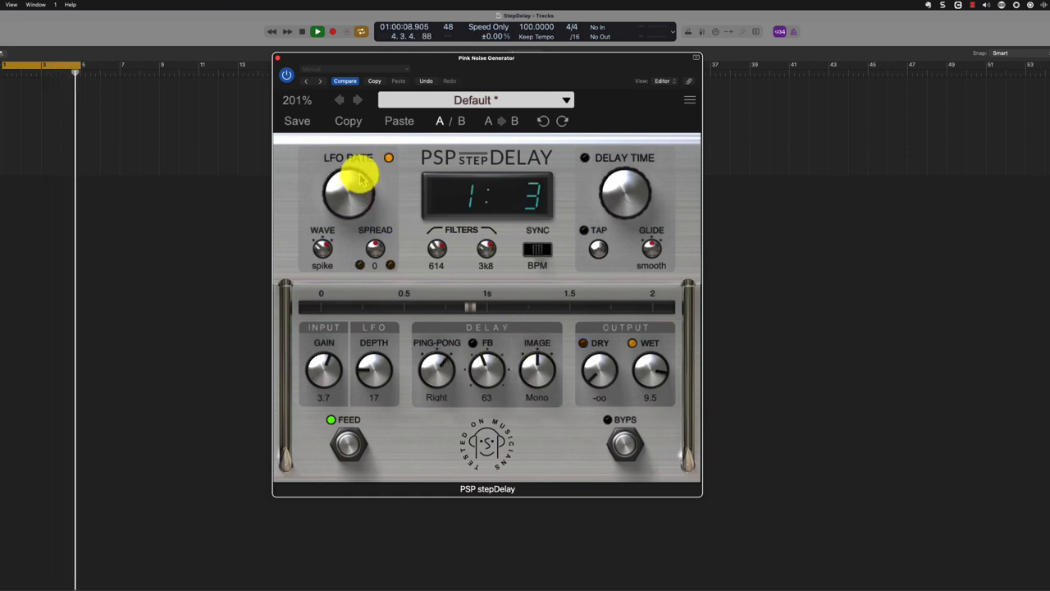
left_click_drag(373, 369, 377, 352)
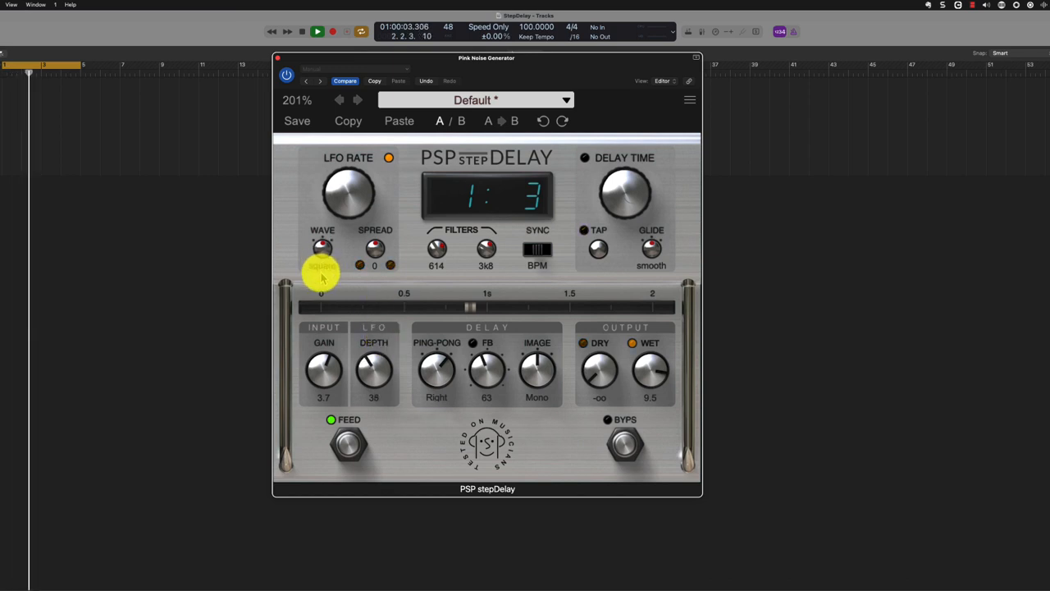
mouse_move(566, 215)
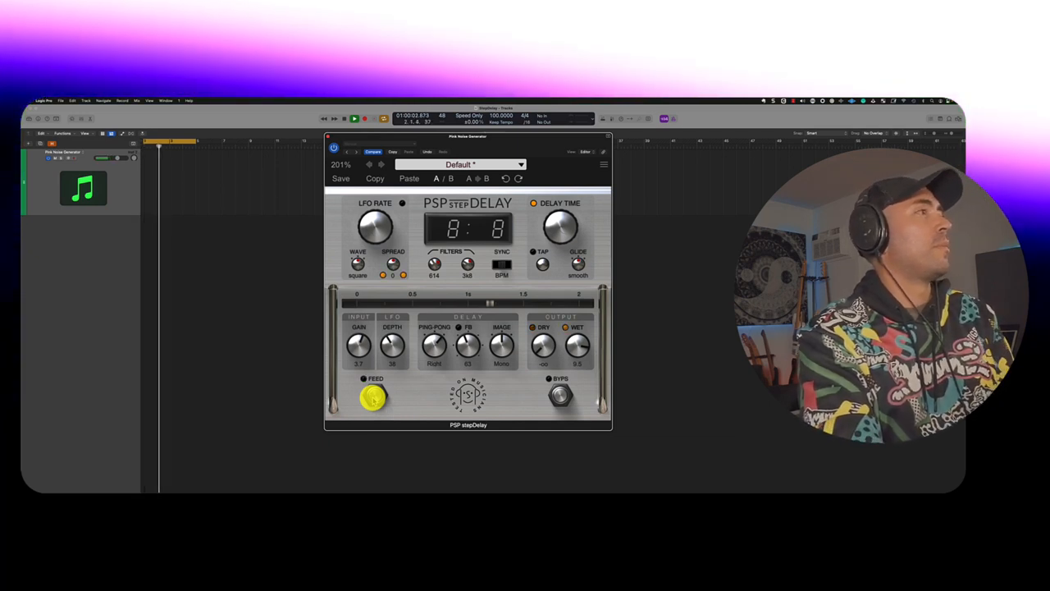
Switch the feed footswitch back on and bring up the factory preset list.
left_click(363, 379)
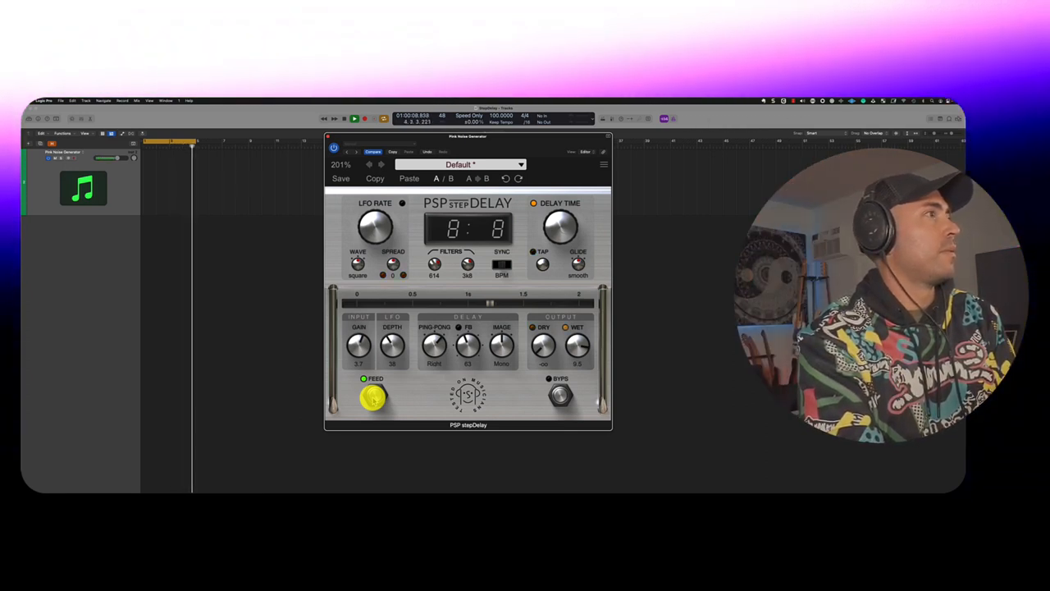
left_click(560, 396)
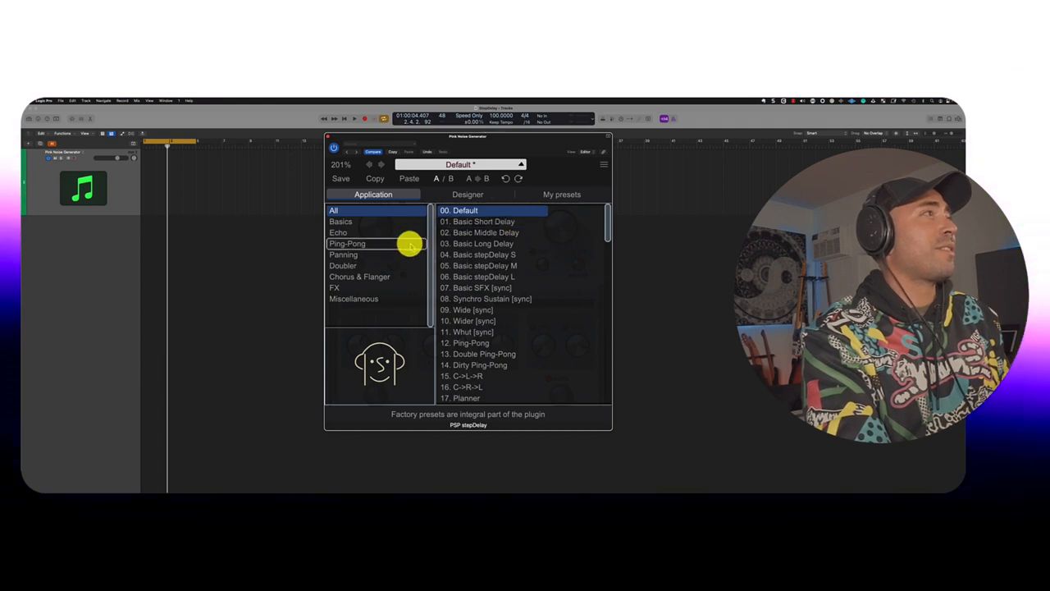
Audition Echo's Tape Echo 2, then load the Window Blinds preset and start playback.
left_click(338, 233)
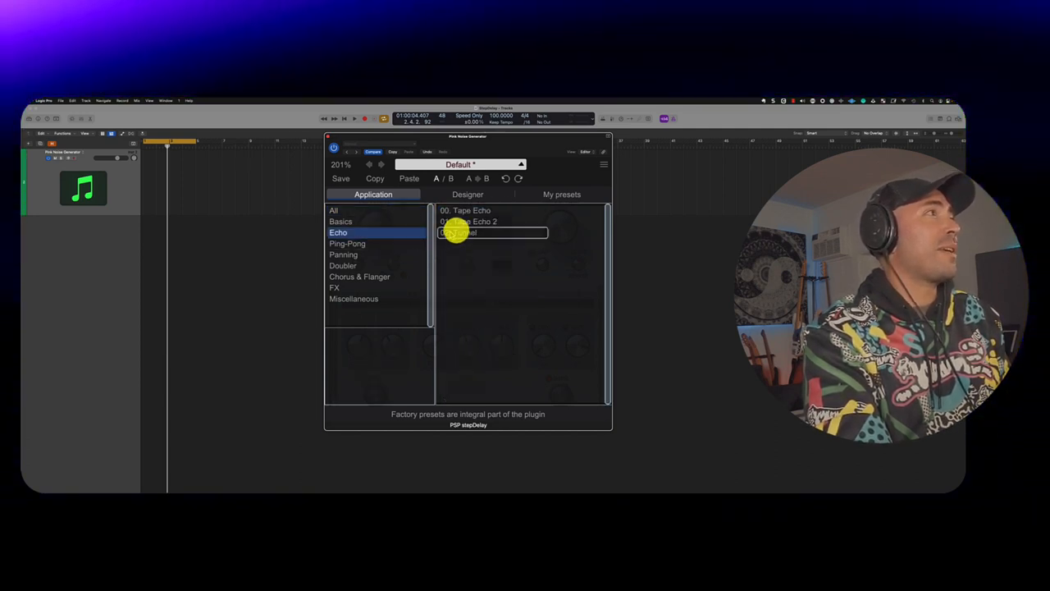
left_click(468, 221)
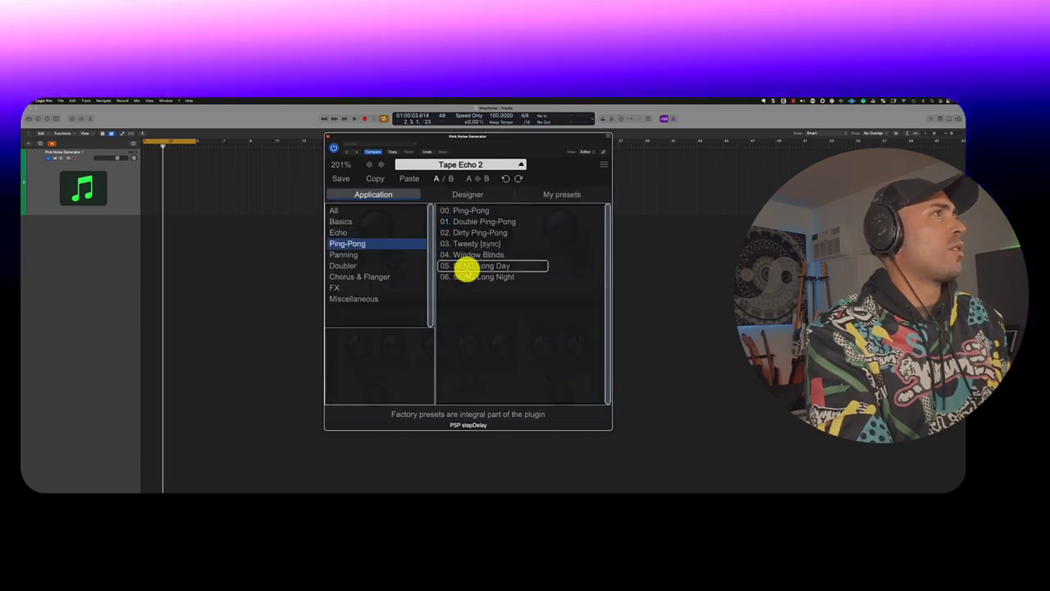
left_click(478, 254)
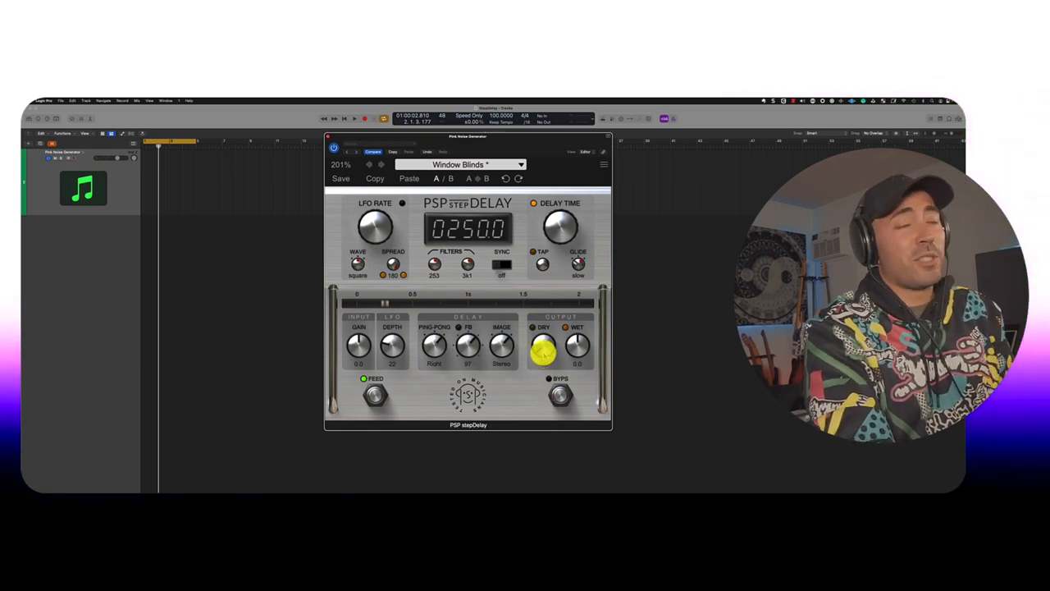
left_click(354, 118)
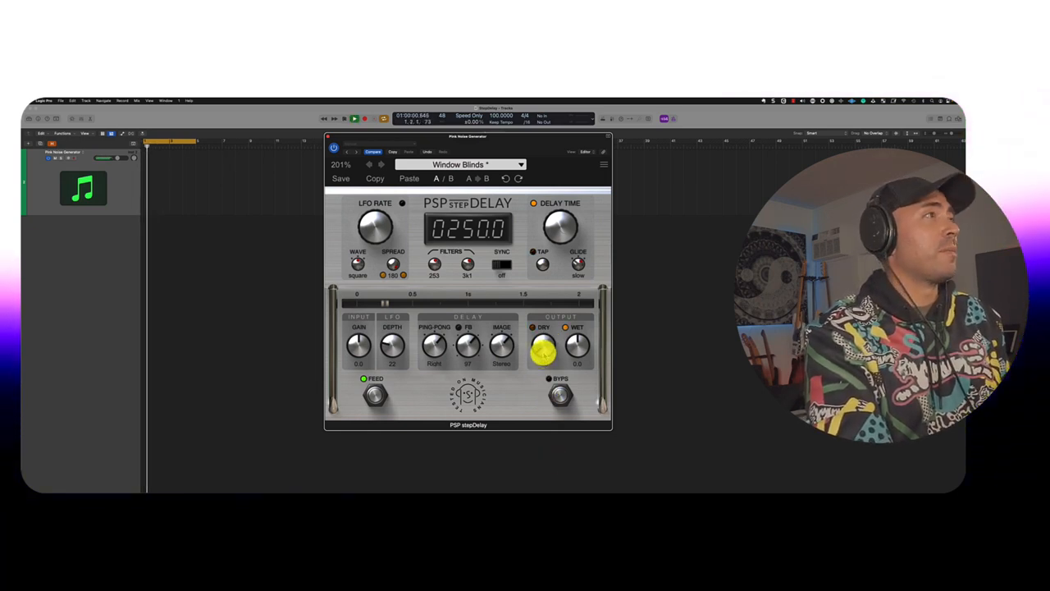